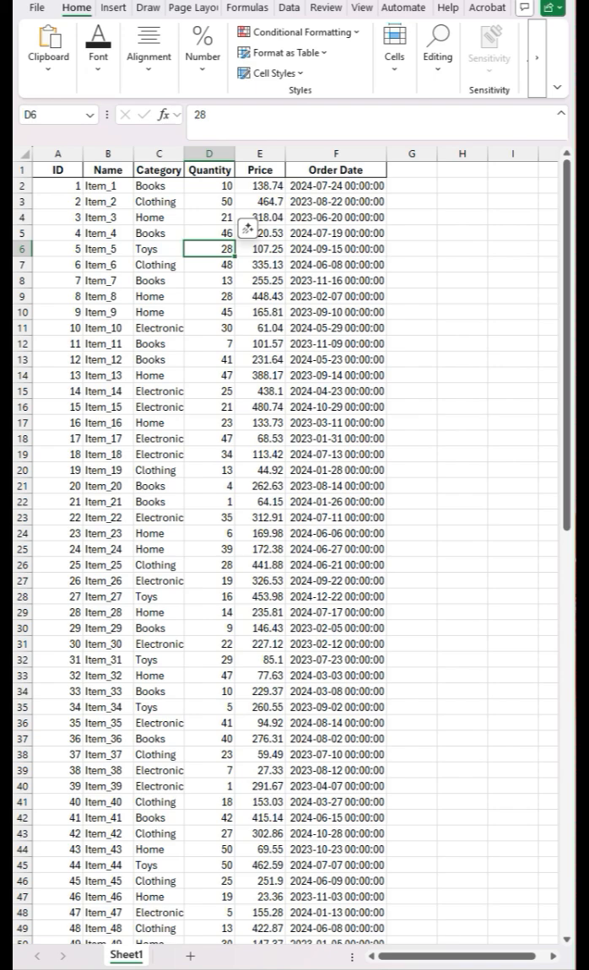
# Step: Save the workbook as a new macro-enabled .xlsm copy via File > Save As
pyautogui.press('Ctrl')
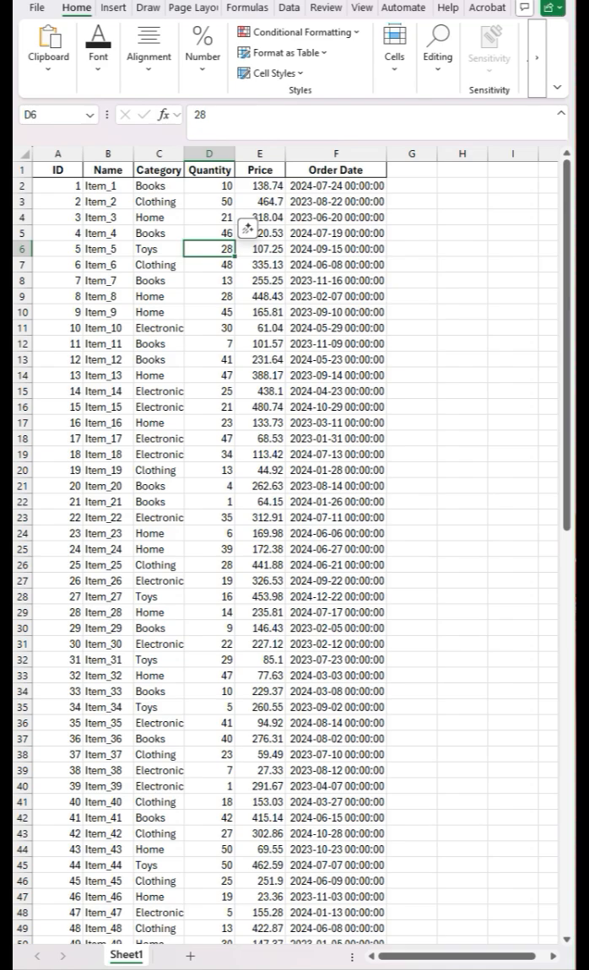
pyautogui.click(37, 7)
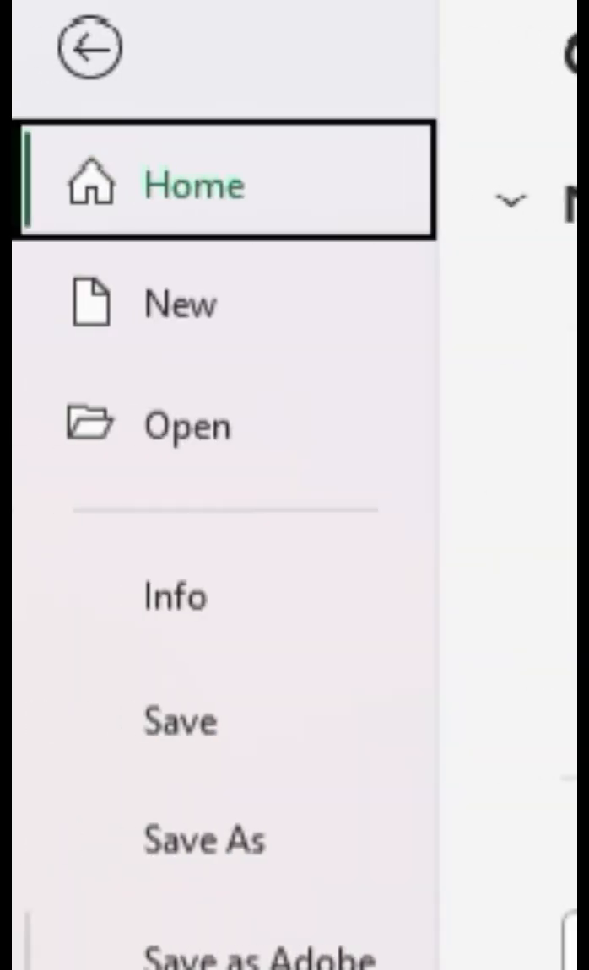
pyautogui.click(200, 844)
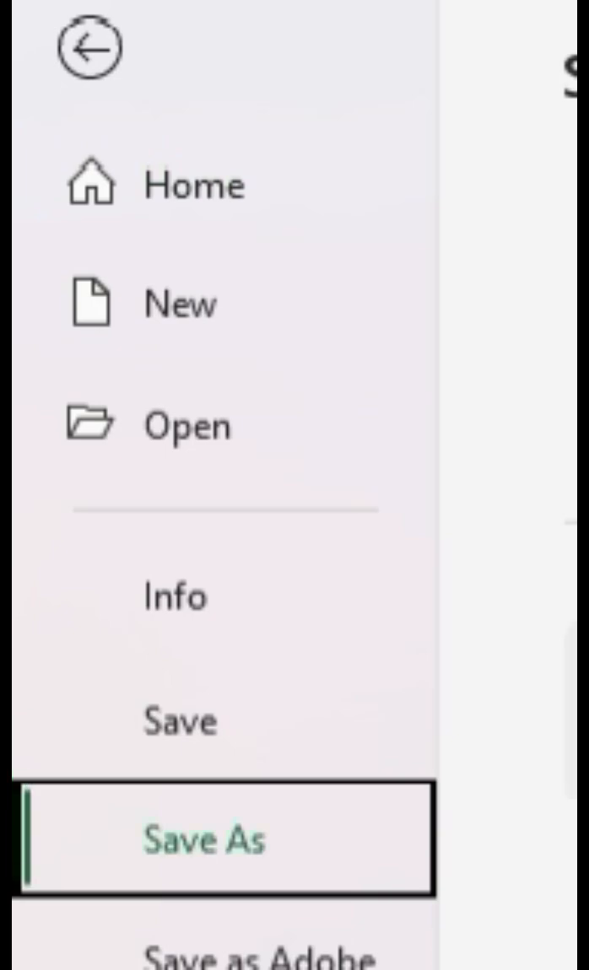
pyautogui.click(201, 840)
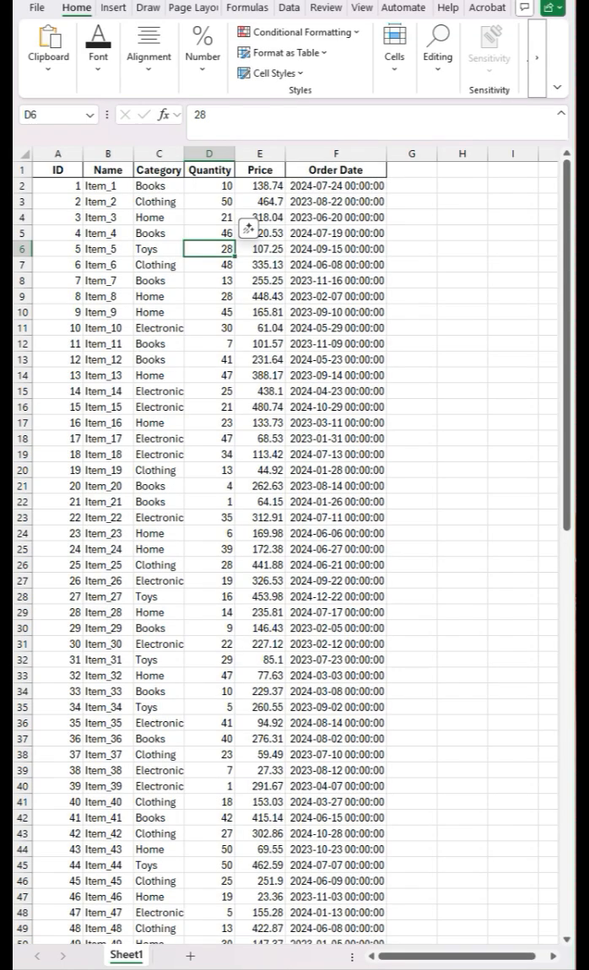
# Step: View Sheet1's code and paste the auto-save routine into its Worksheet_SelectionChange sub
pyautogui.rightClick(124, 959)
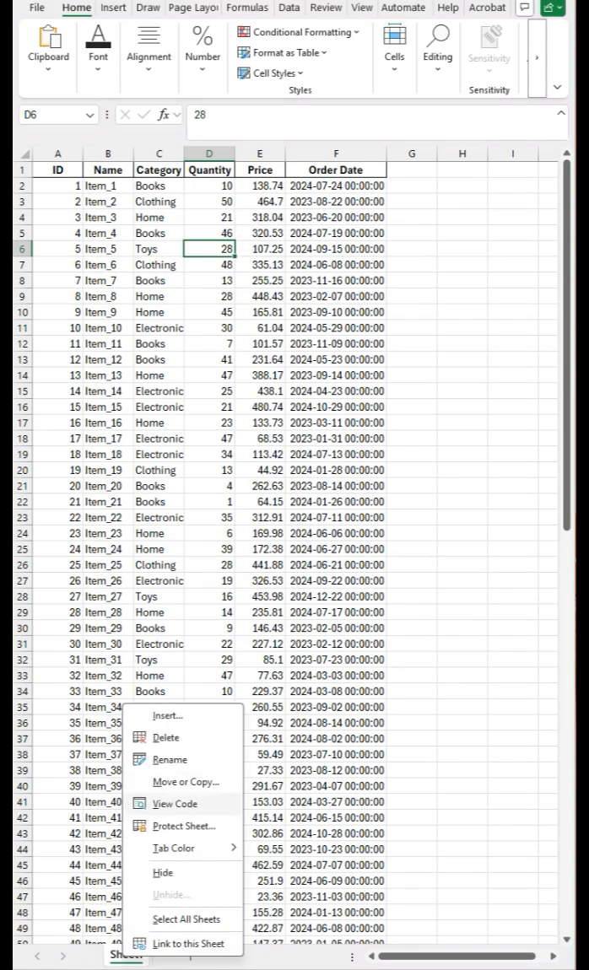
pyautogui.click(174, 803)
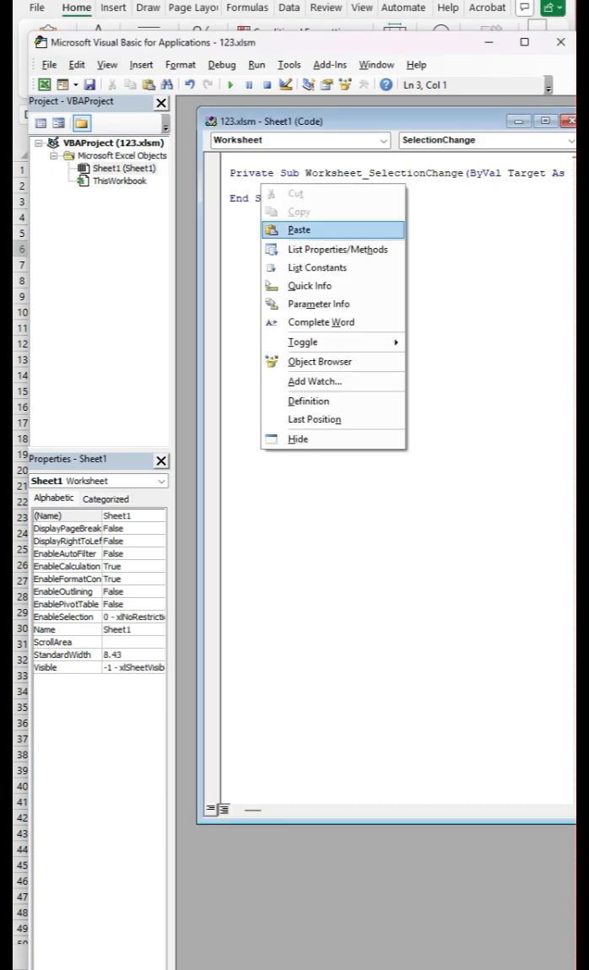
pyautogui.click(299, 230)
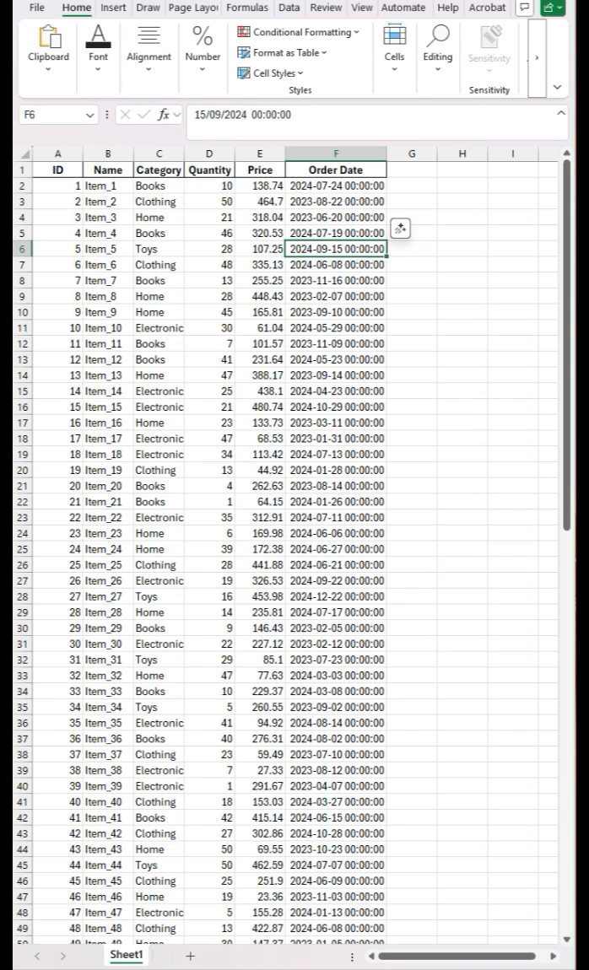
pyautogui.click(210, 280)
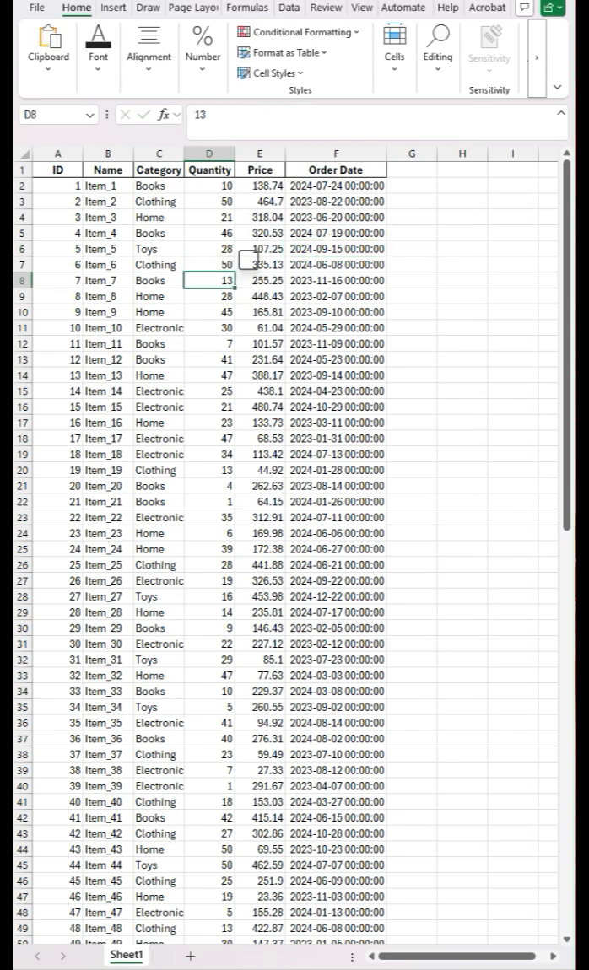